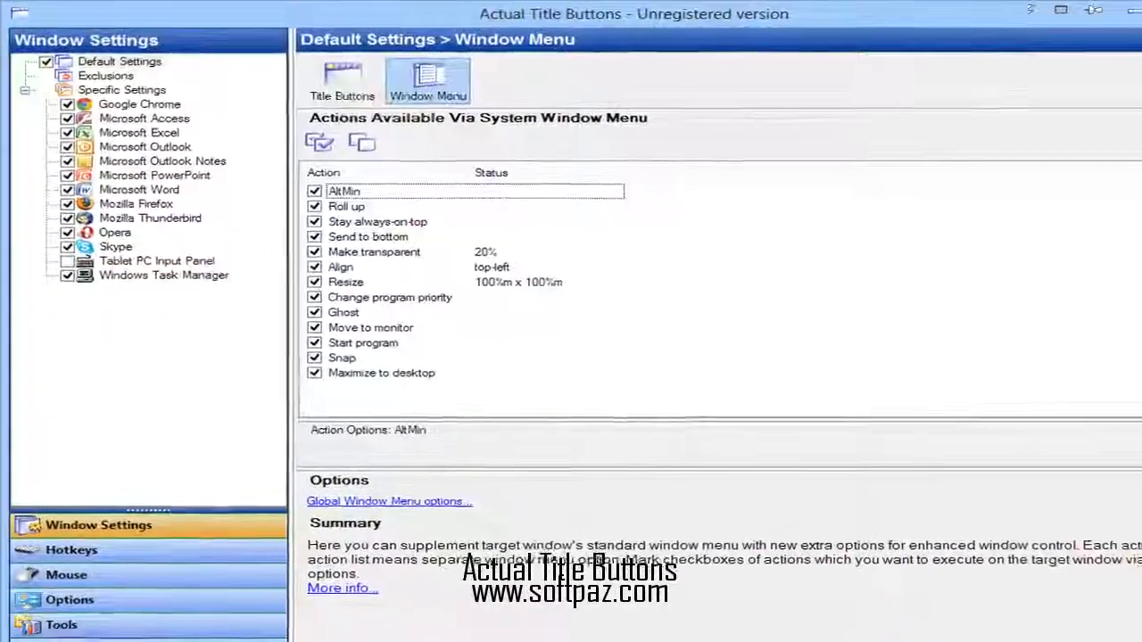
Step: View the per-application Specific Settings, then the Hotkeys actions list with key combinations
left_click(105, 75)
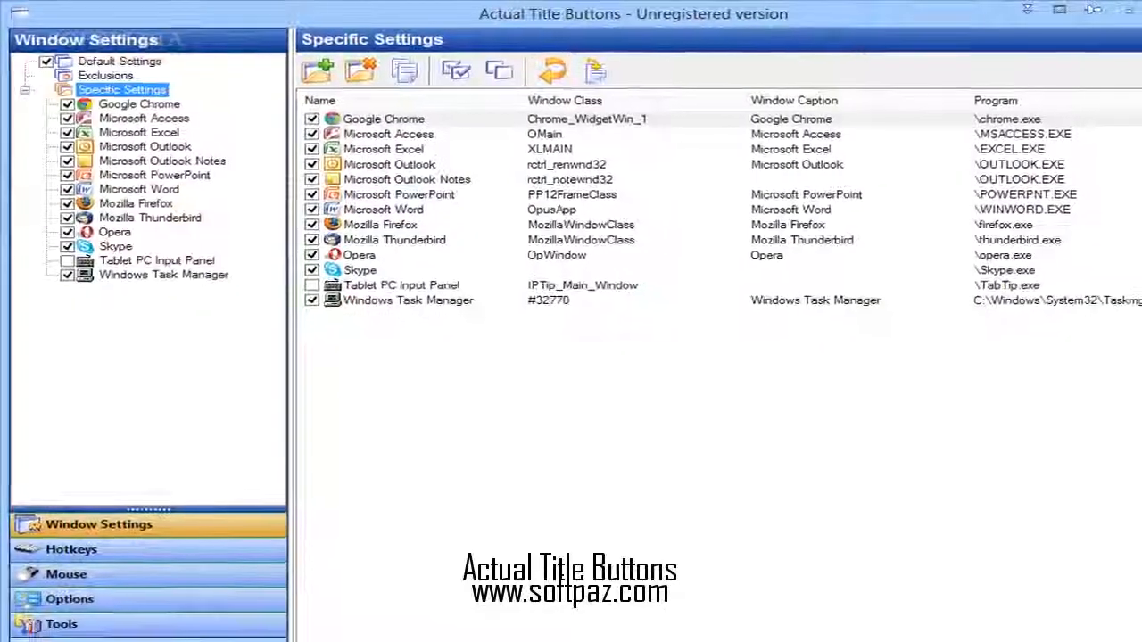
left_click(69, 549)
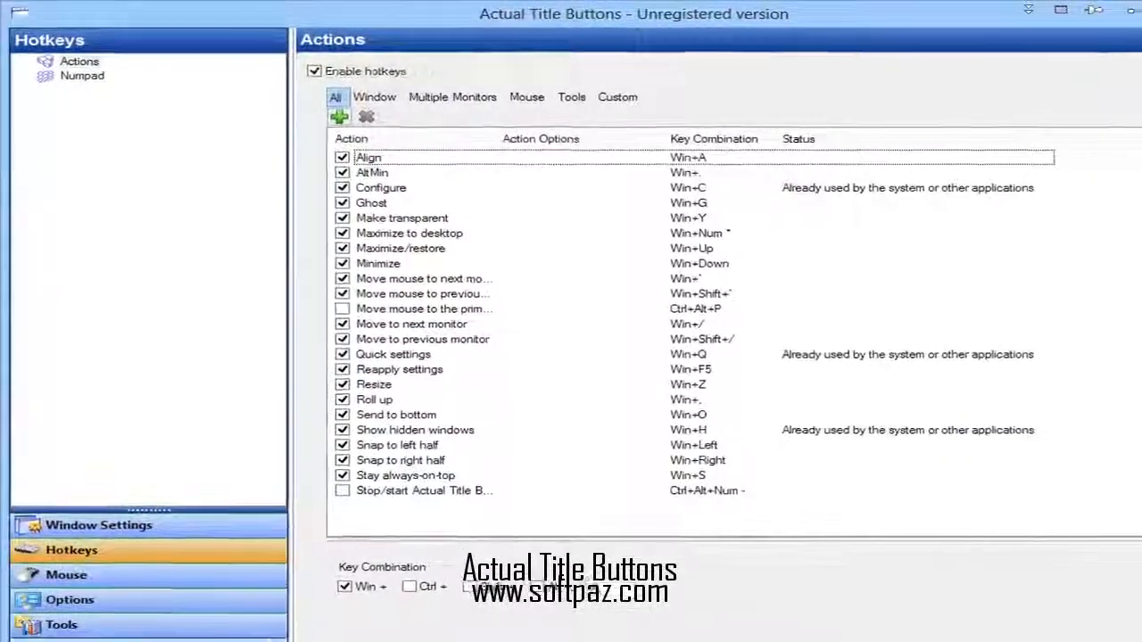
Step: Browse the Numpad hotkeys and Mouse Drag and Scroll pages, then the General options
left_click(81, 75)
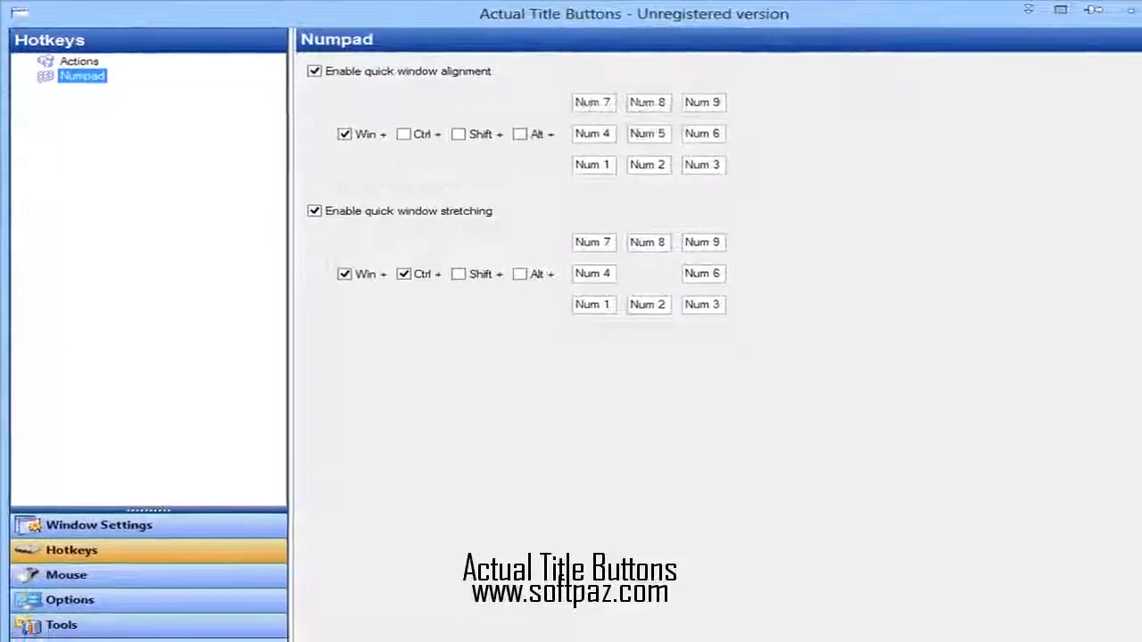
left_click(66, 575)
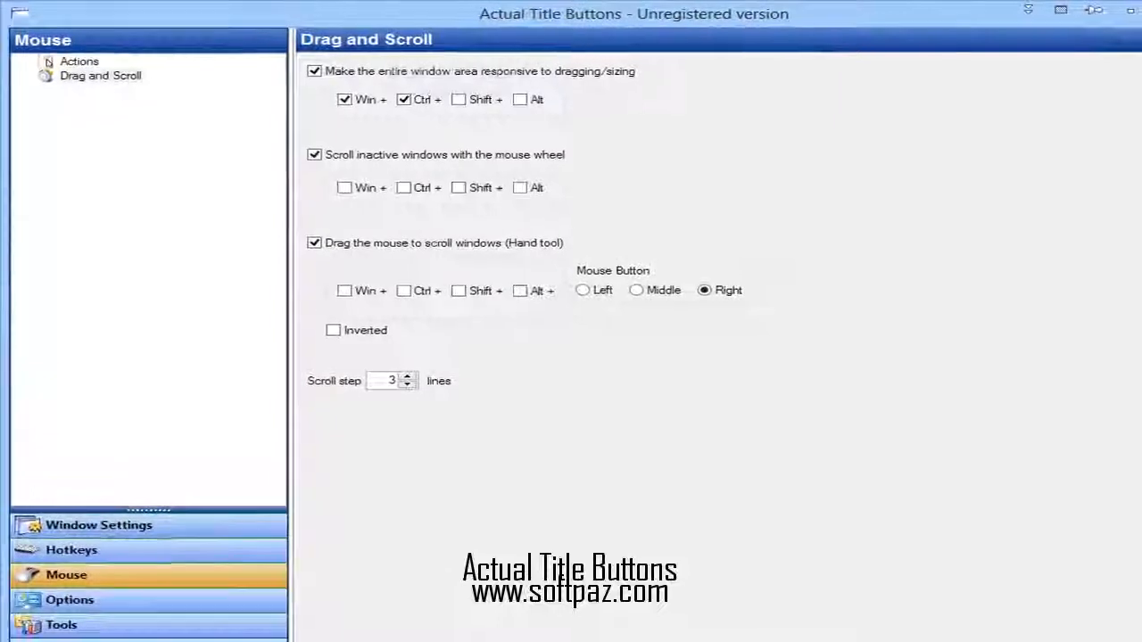
left_click(70, 600)
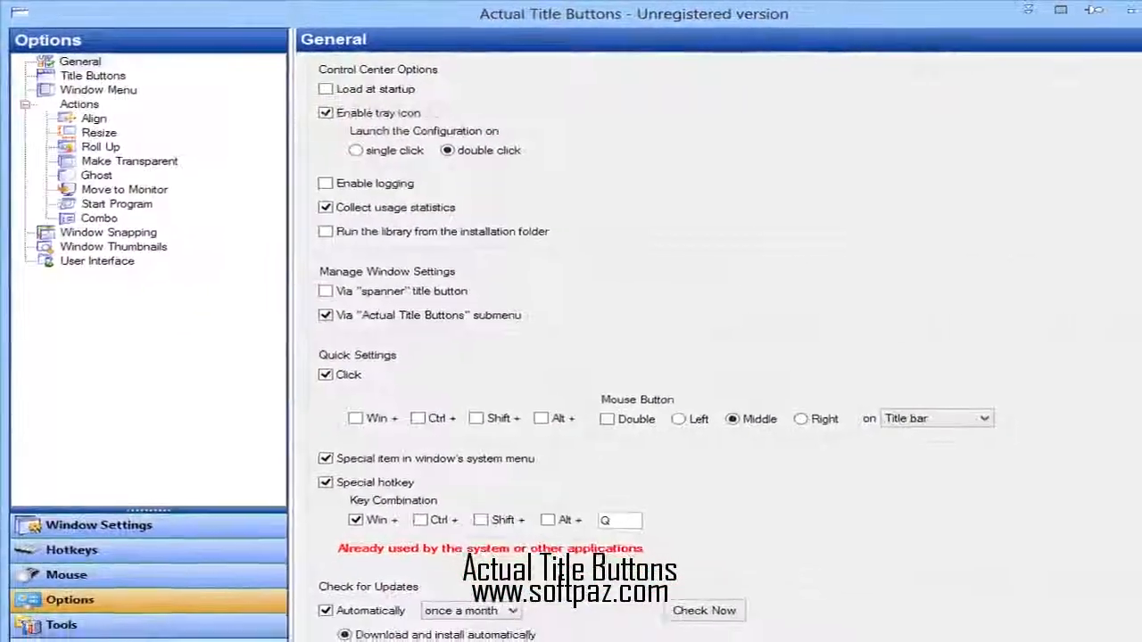
Step: View the window menu item order, then the Resize action's predefined sizes
left_click(93, 74)
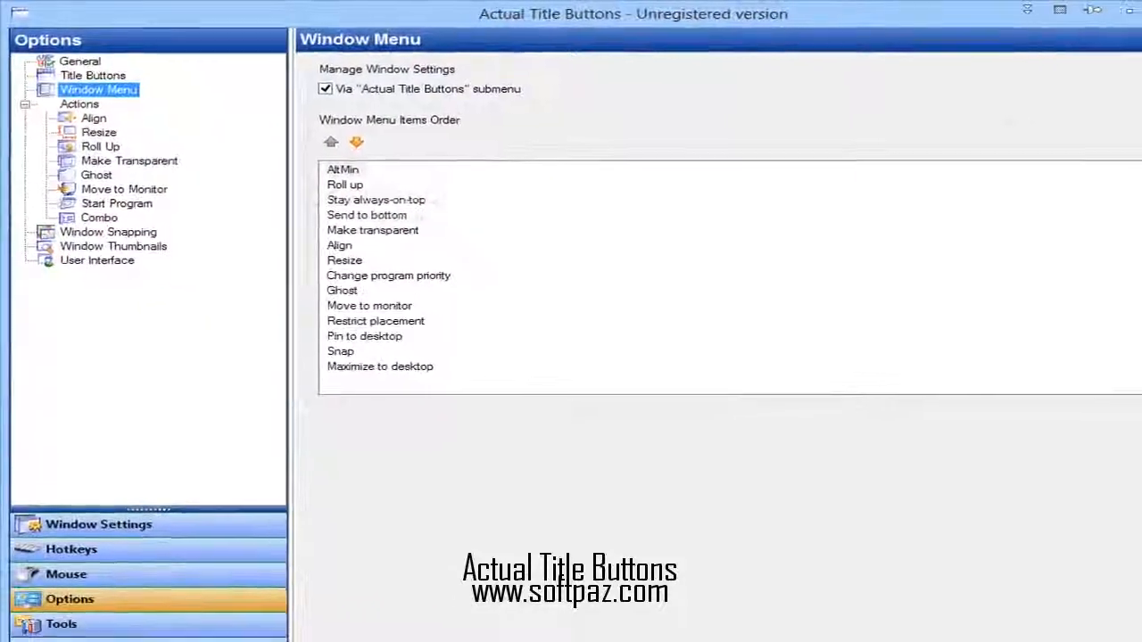
left_click(80, 103)
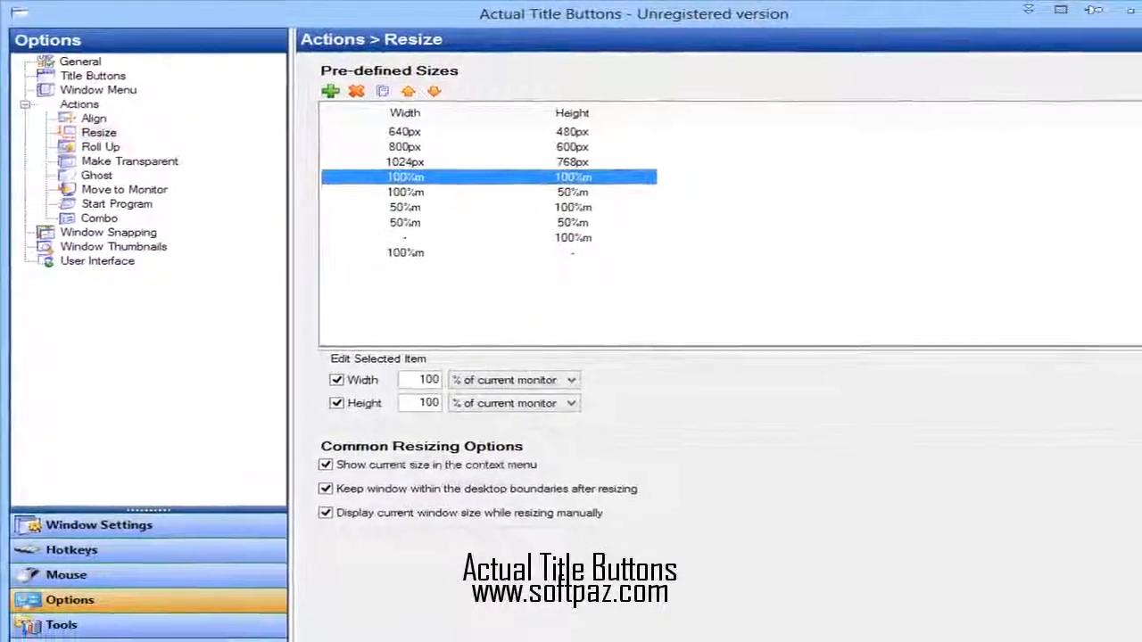
Step: View Move to Monitor options, then Start Program's Calculator and Notepad shortcuts
left_click(100, 147)
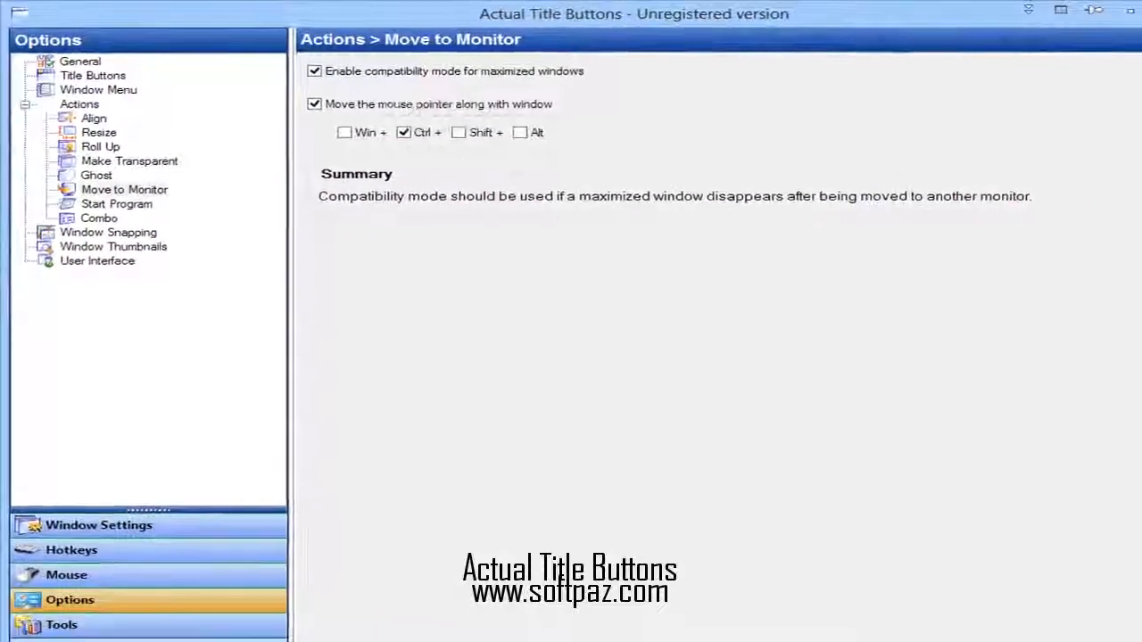
left_click(116, 204)
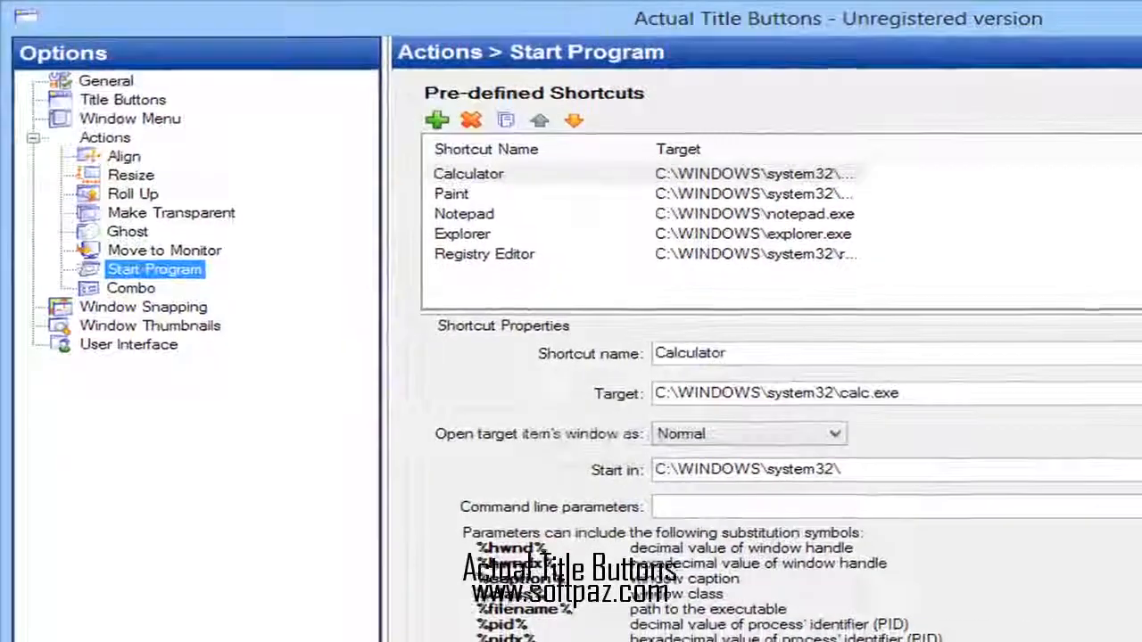